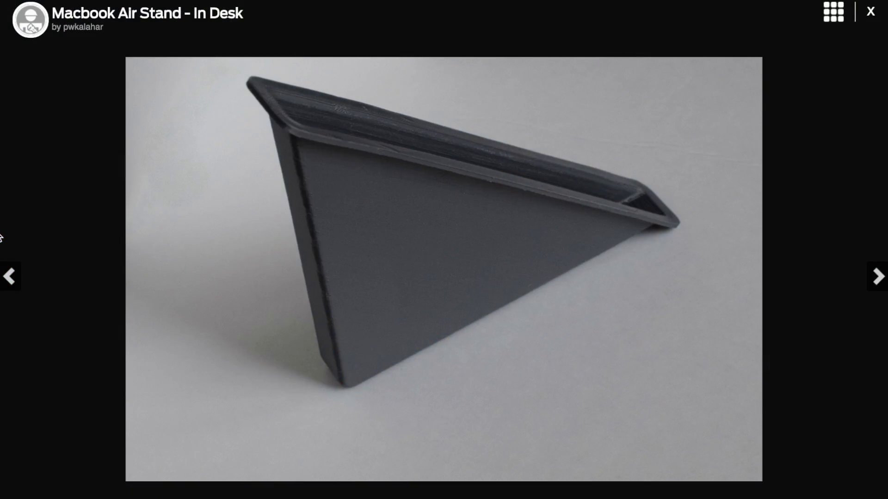
Step: Return to the previous photo showing the laptop standing in the desk mount
click(877, 276)
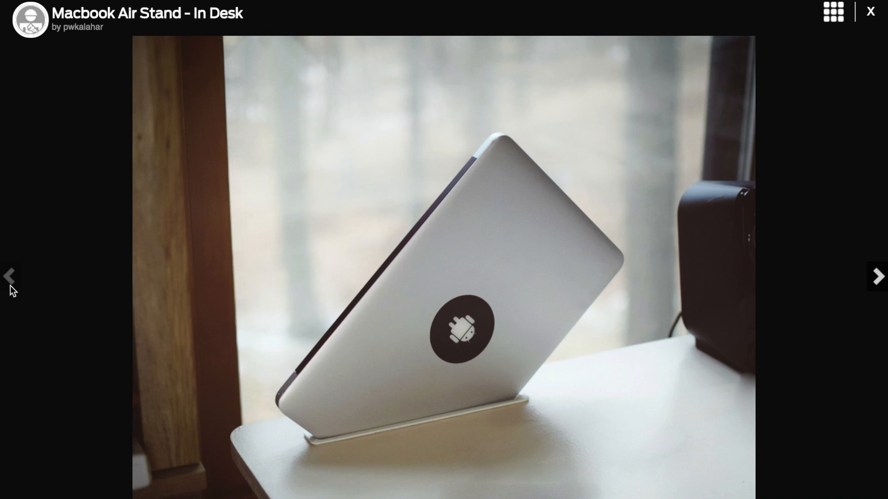
Step: Close the photo lightbox and scroll down to the stand's Summary with 754 views and 48 downloads
click(870, 10)
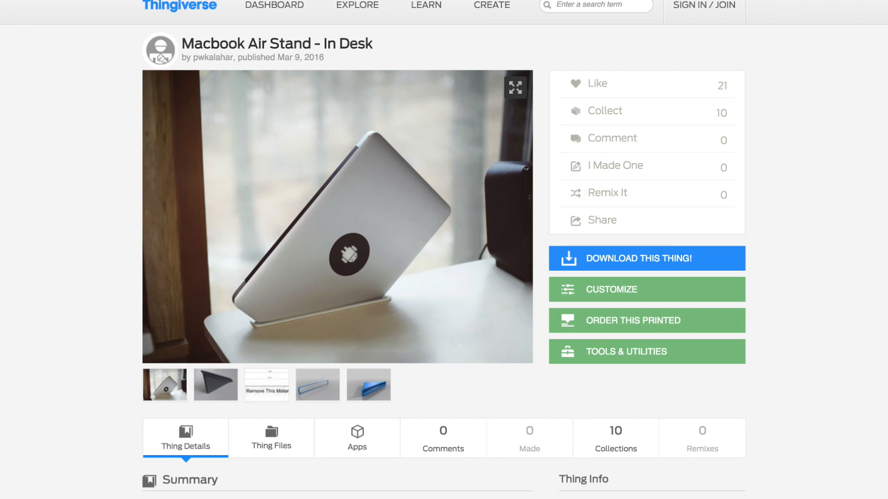
scroll(down, 3)
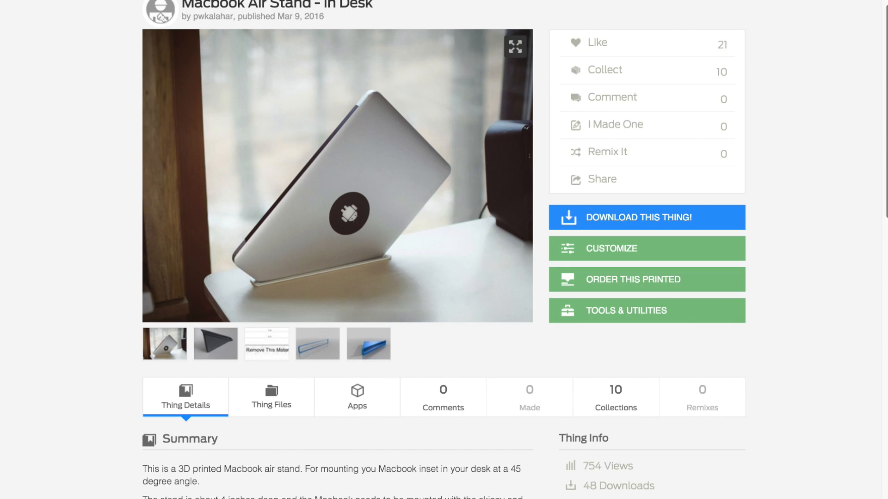
scroll(down, 3)
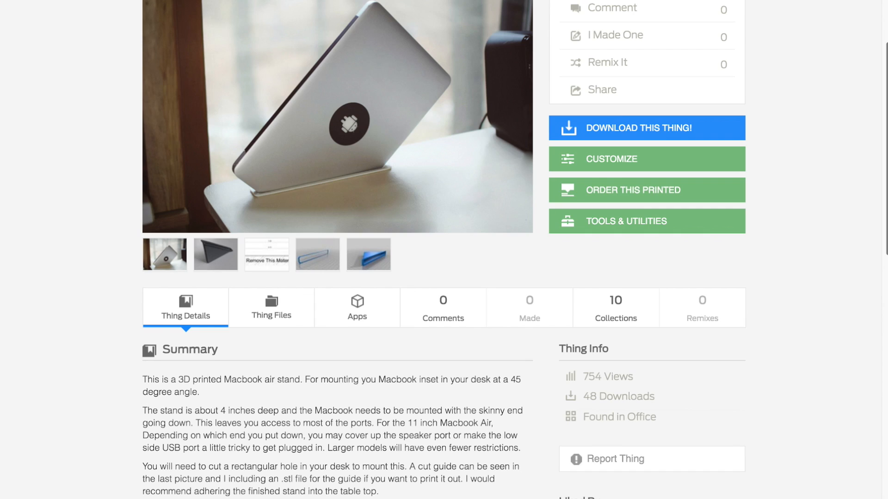